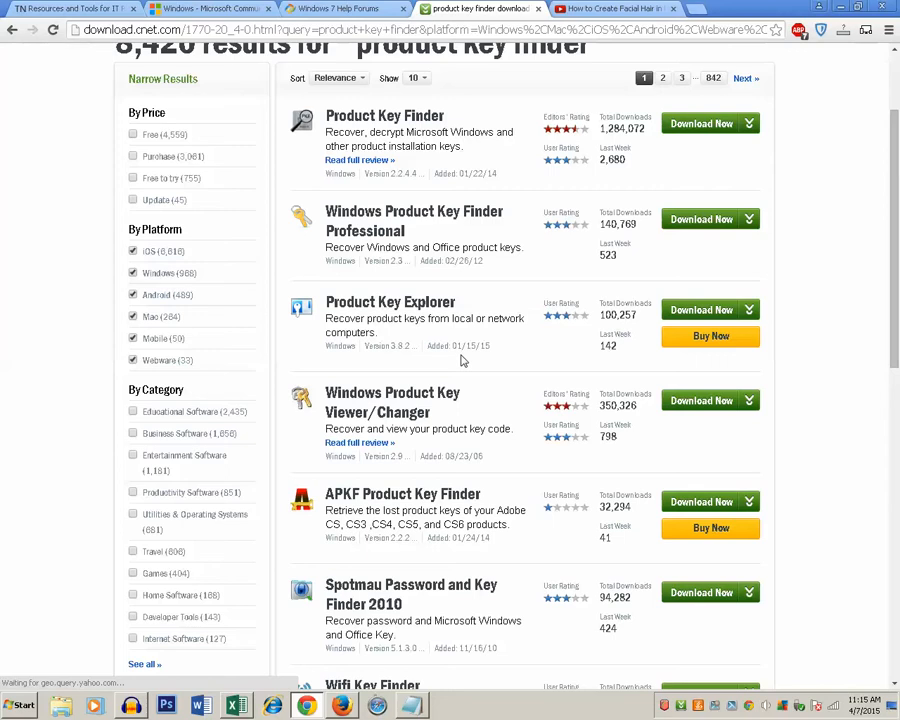
pyautogui.moveTo(384, 115)
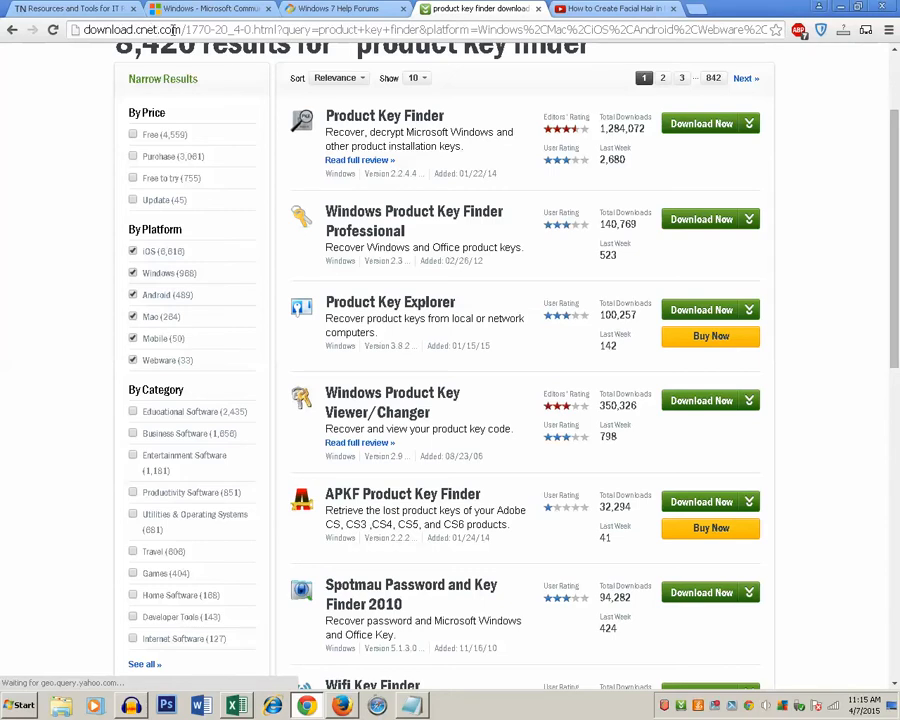
pyautogui.moveTo(655, 70)
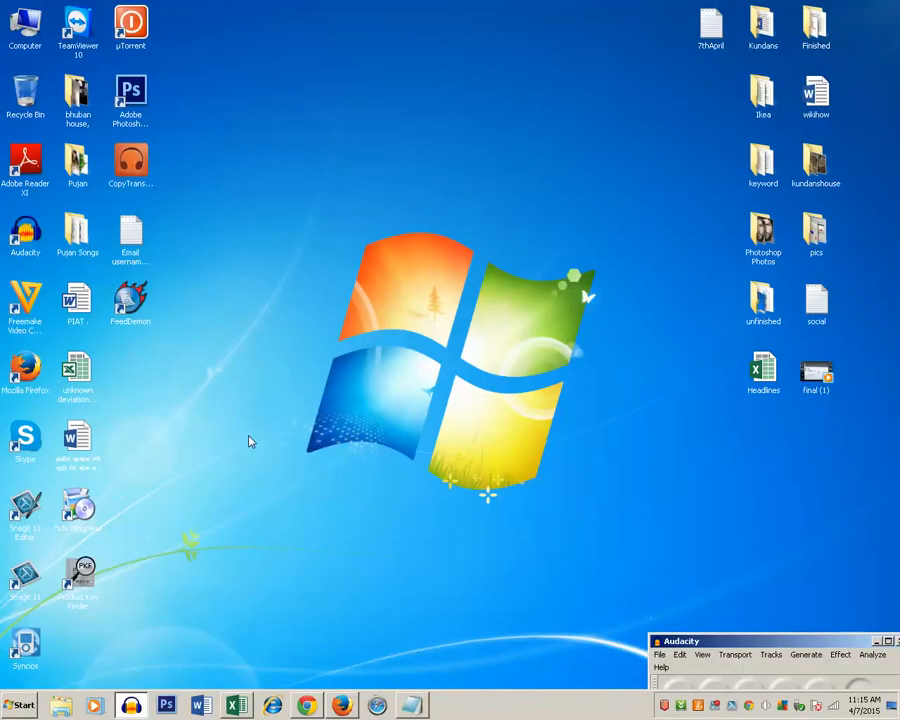
# - Minimize the Chrome window with the CNET results so the Windows desktop shows
pyautogui.moveTo(77, 575); pyautogui.dragTo(235, 165)
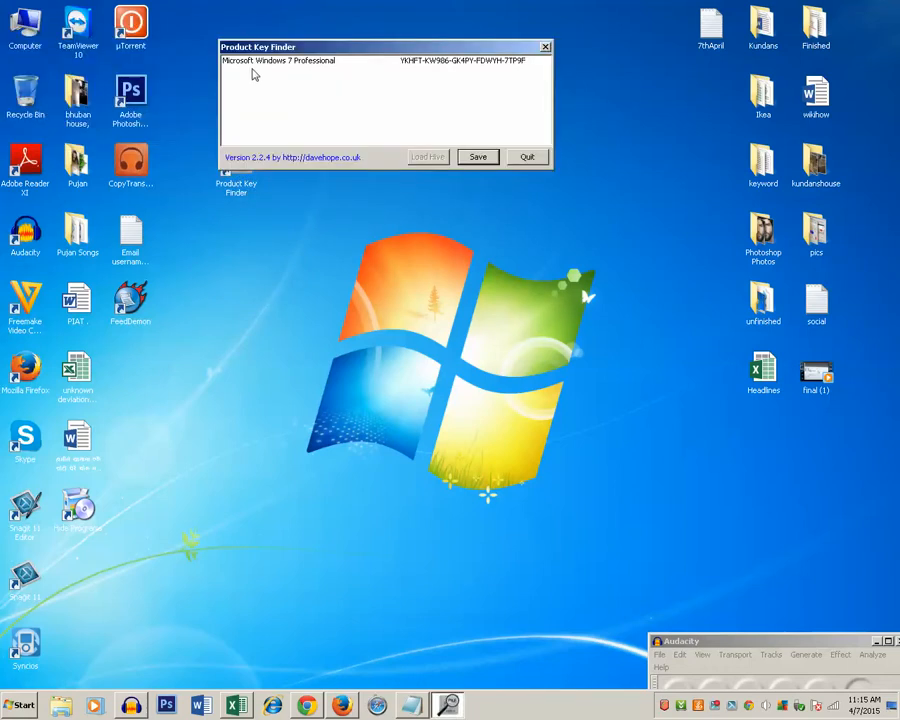
pyautogui.moveTo(258, 73)
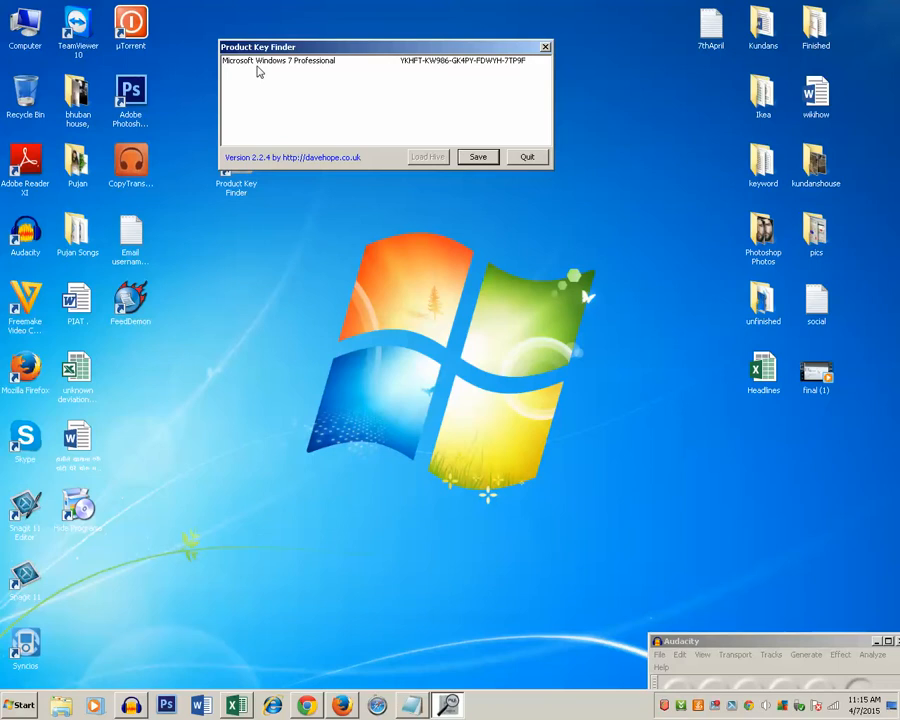
pyautogui.moveTo(425, 70)
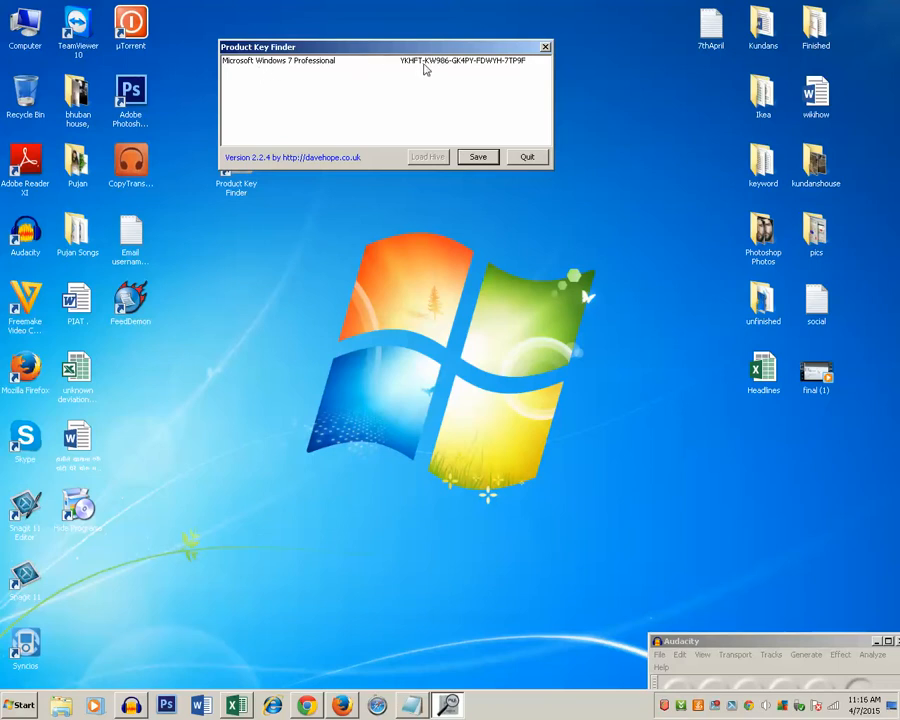
pyautogui.moveTo(408, 68)
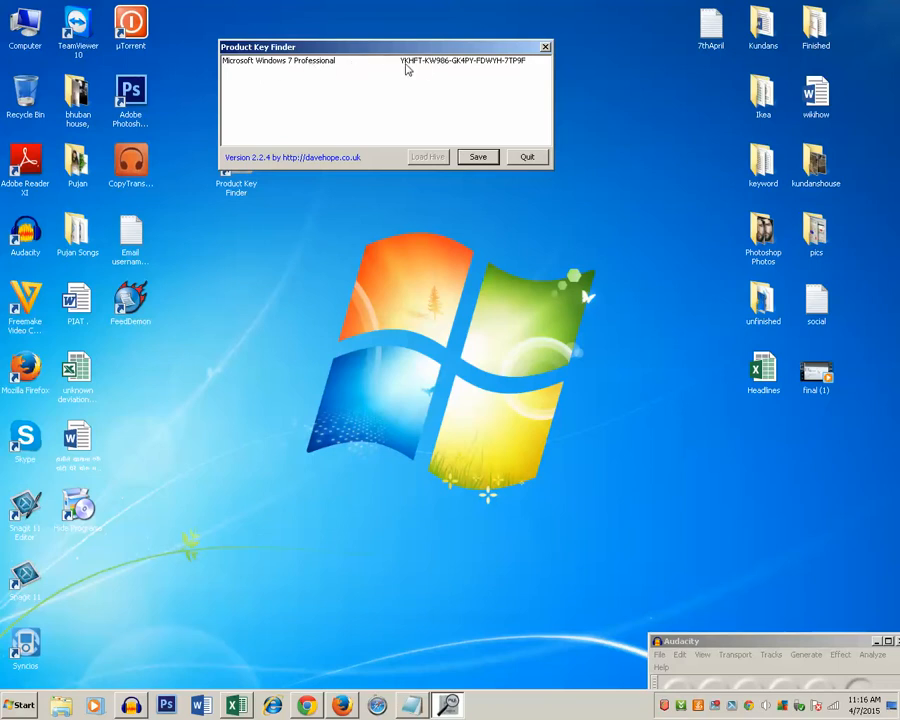
pyautogui.moveTo(517, 67)
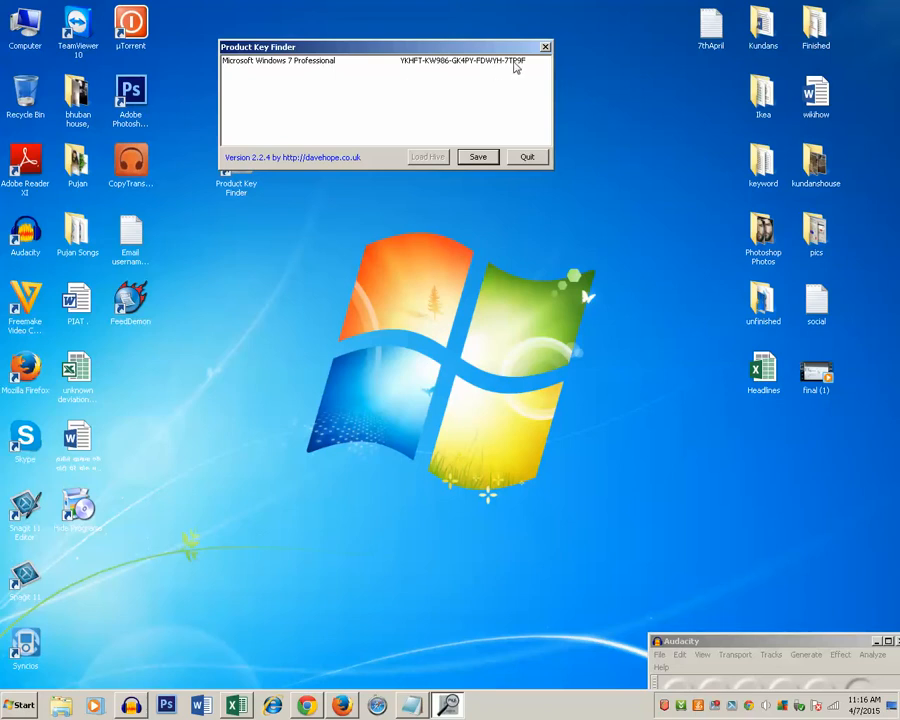